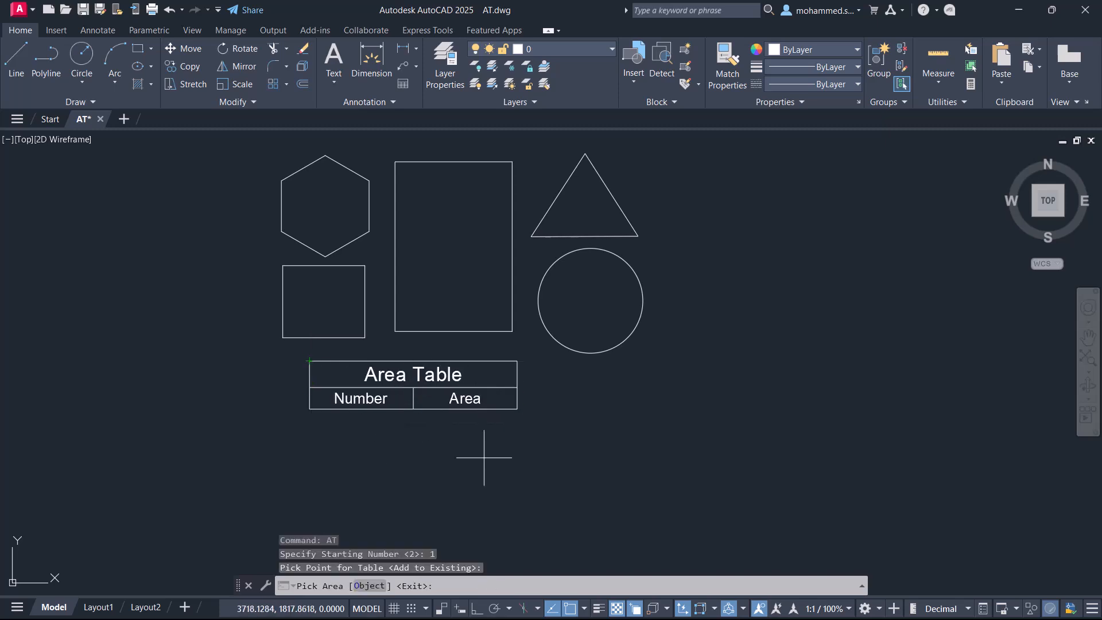
pyautogui.moveTo(325, 202)
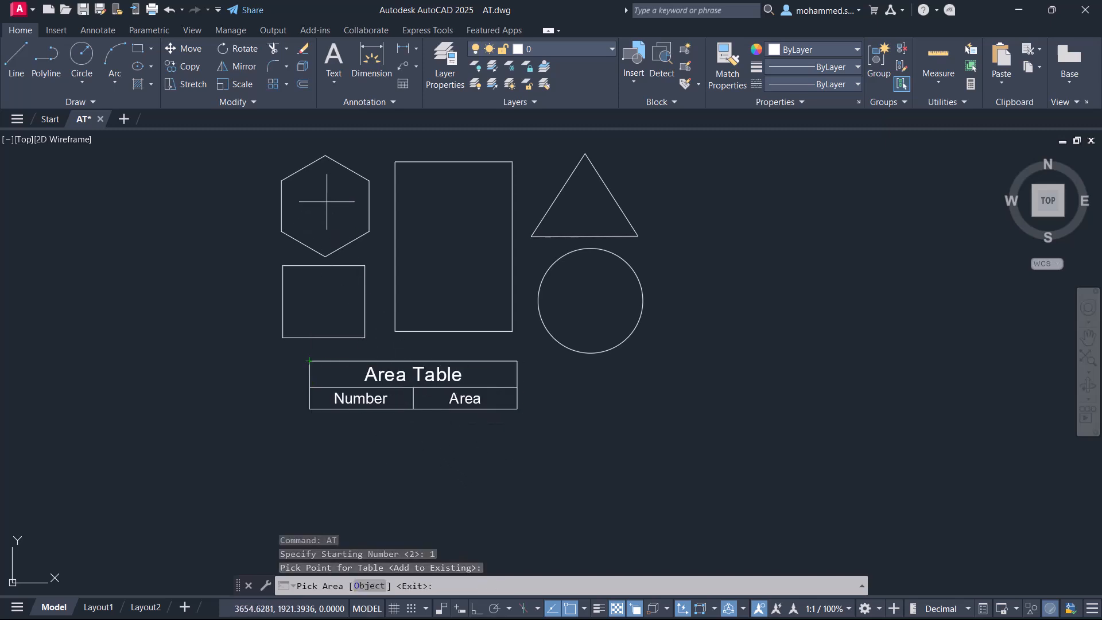
# Revert the AT preview so only the five outline shapes remain, with no area table
pyautogui.click(324, 204)
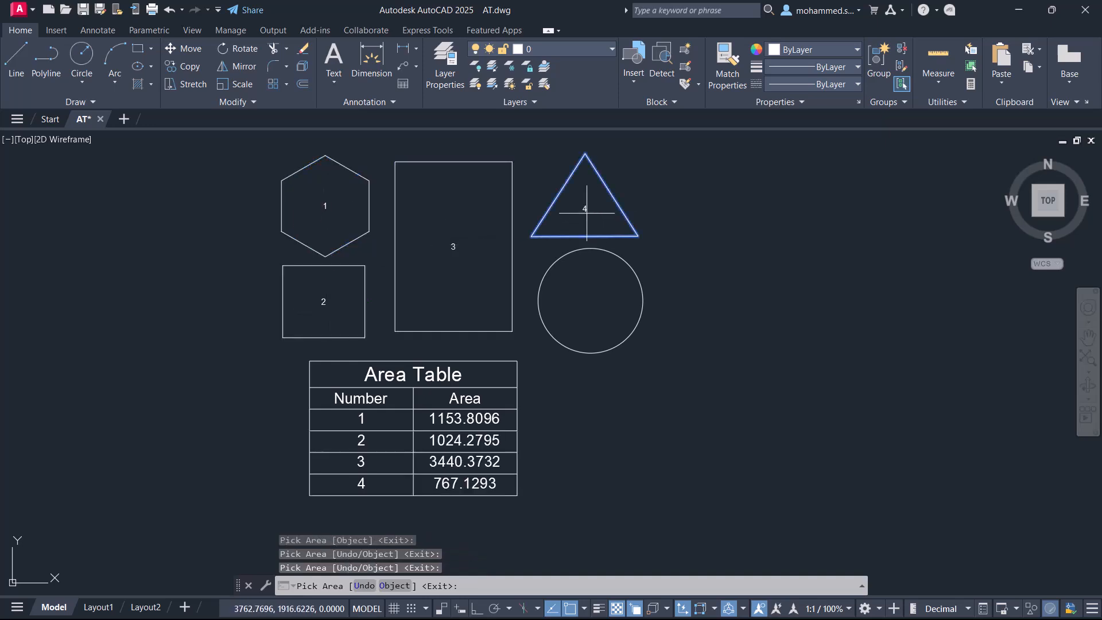
pyautogui.click(590, 301)
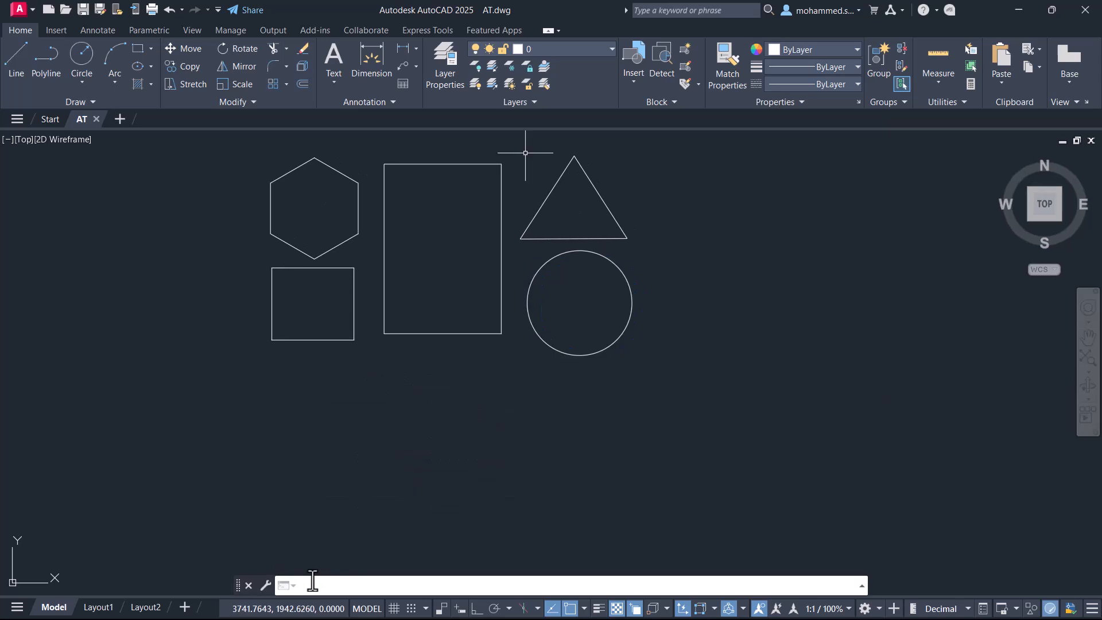
# Load the AREA TO TABLE LISP routine through APPLOAD and close the loader
pyautogui.write('APP')
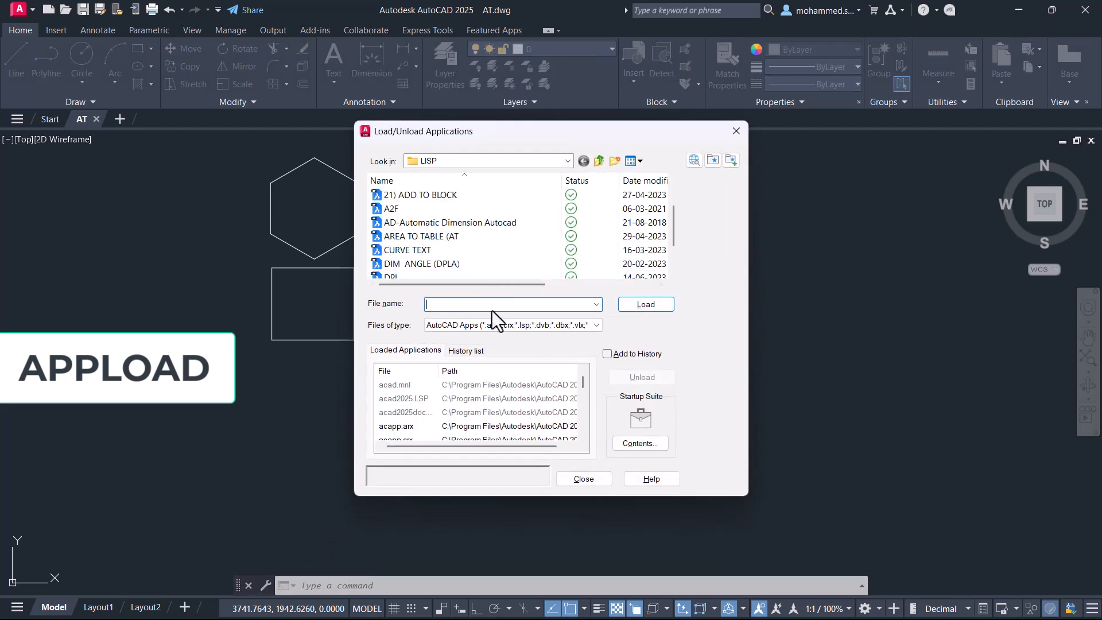
pyautogui.click(422, 236)
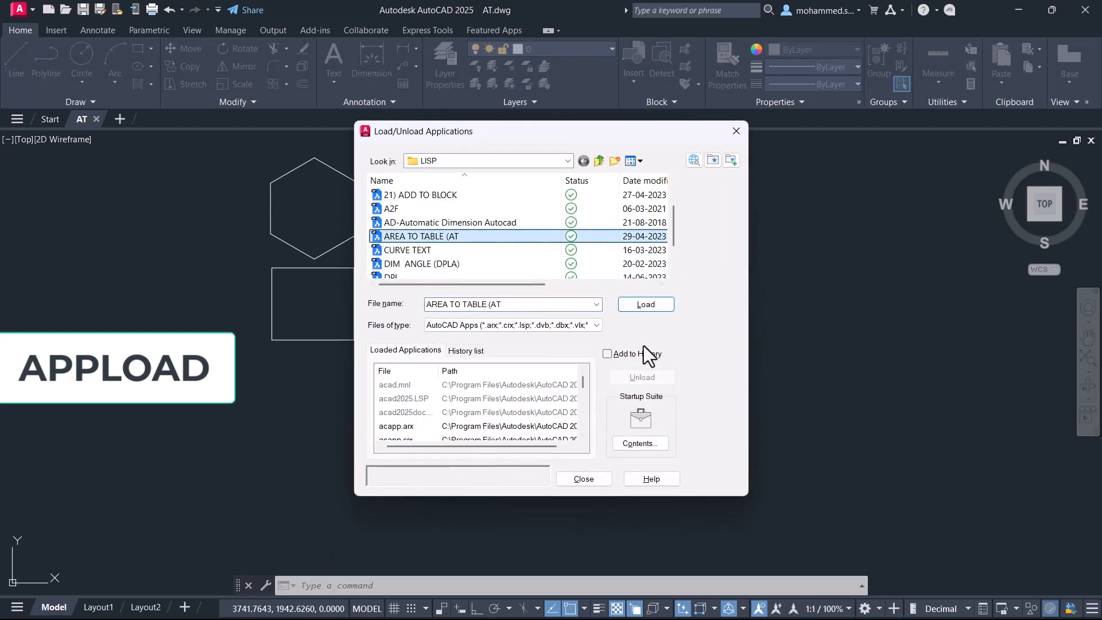
pyautogui.click(644, 303)
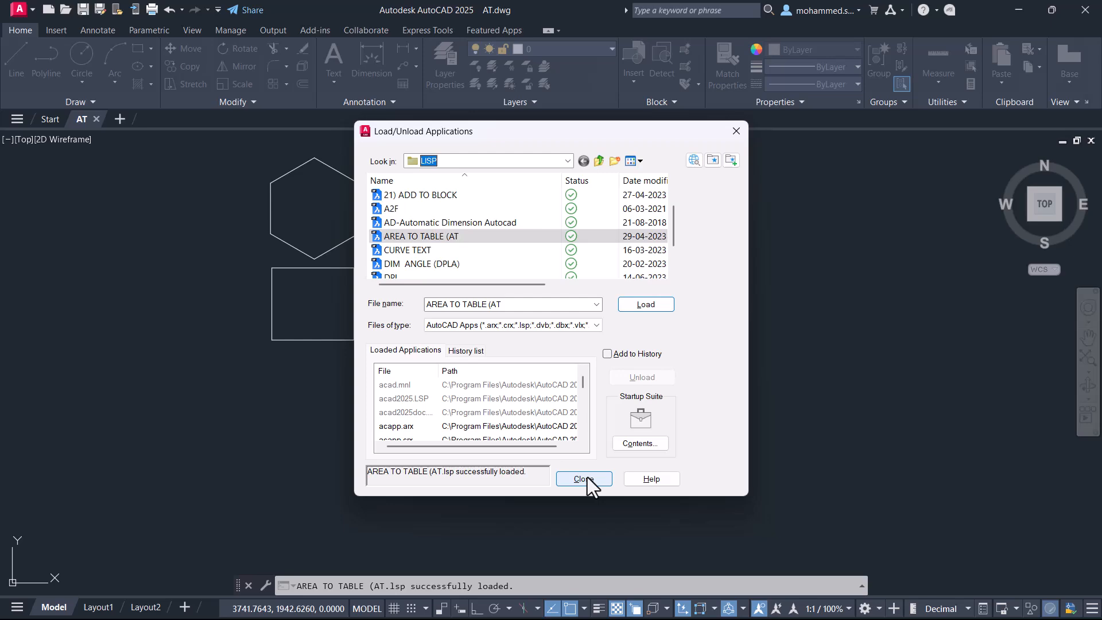
pyautogui.click(583, 479)
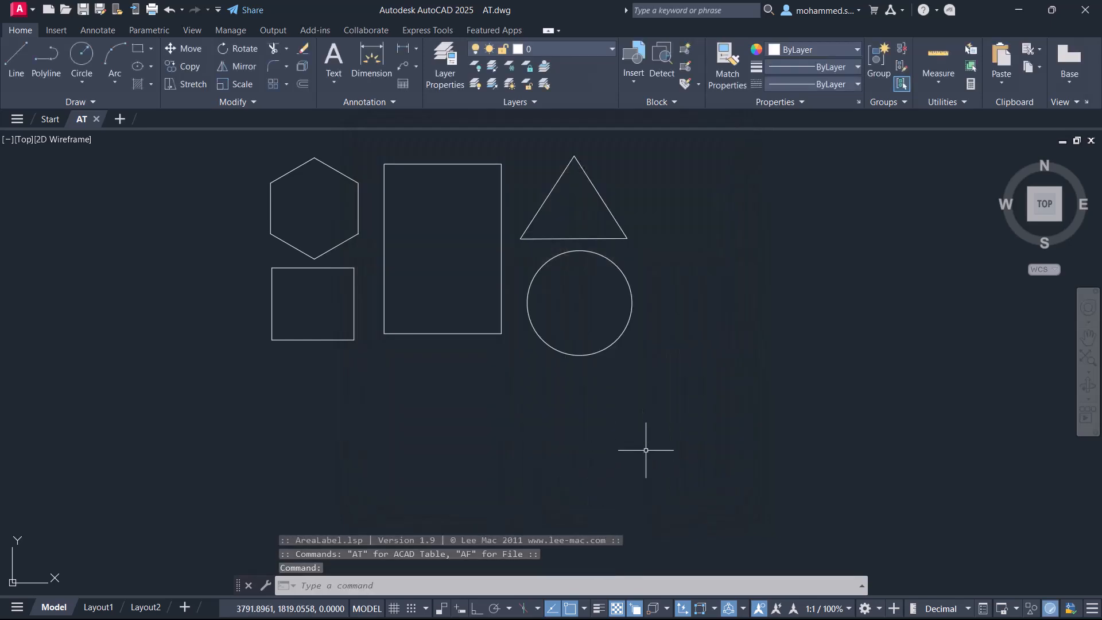
# Start the AT command with starting number 1
pyautogui.write('AT')
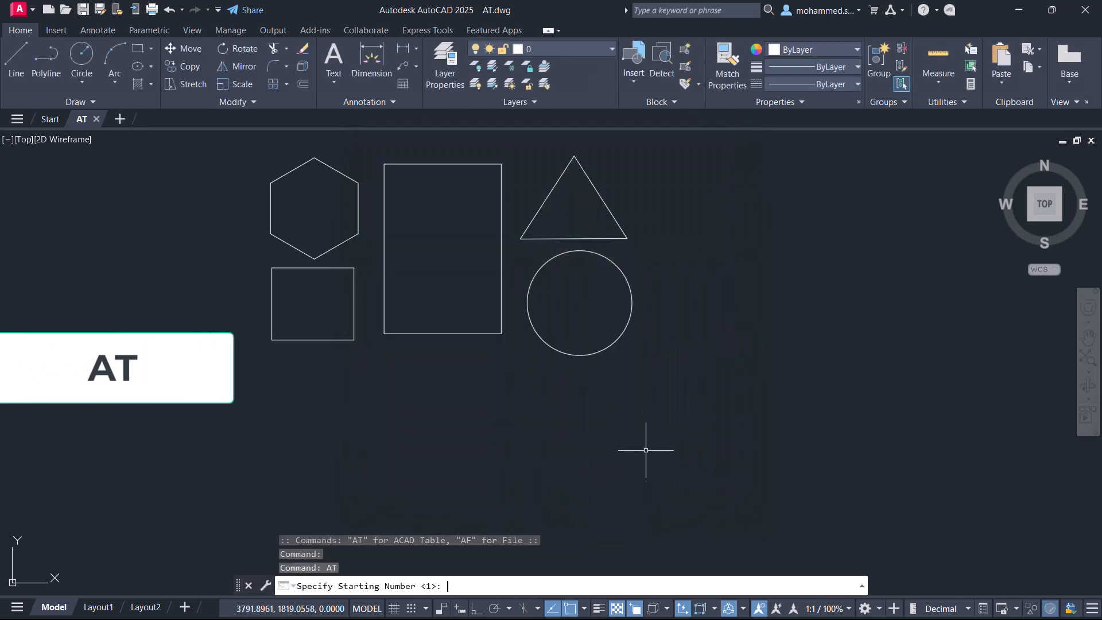
pyautogui.write('1')
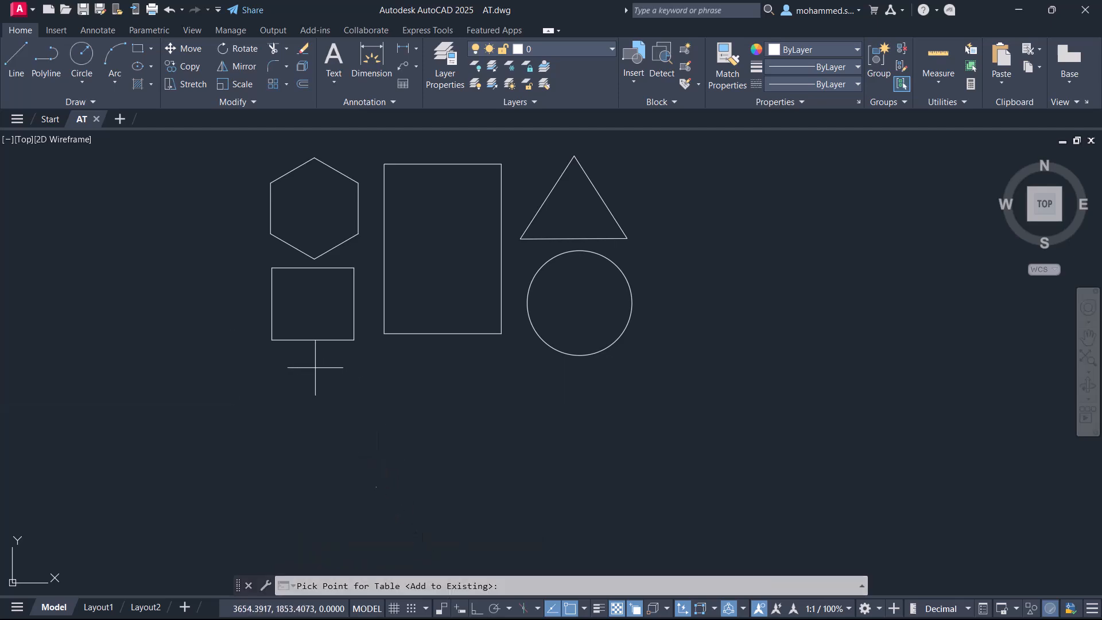
# Place the Area Table below the square and add the square, rectangle, triangle and circle areas
pyautogui.click(314, 365)
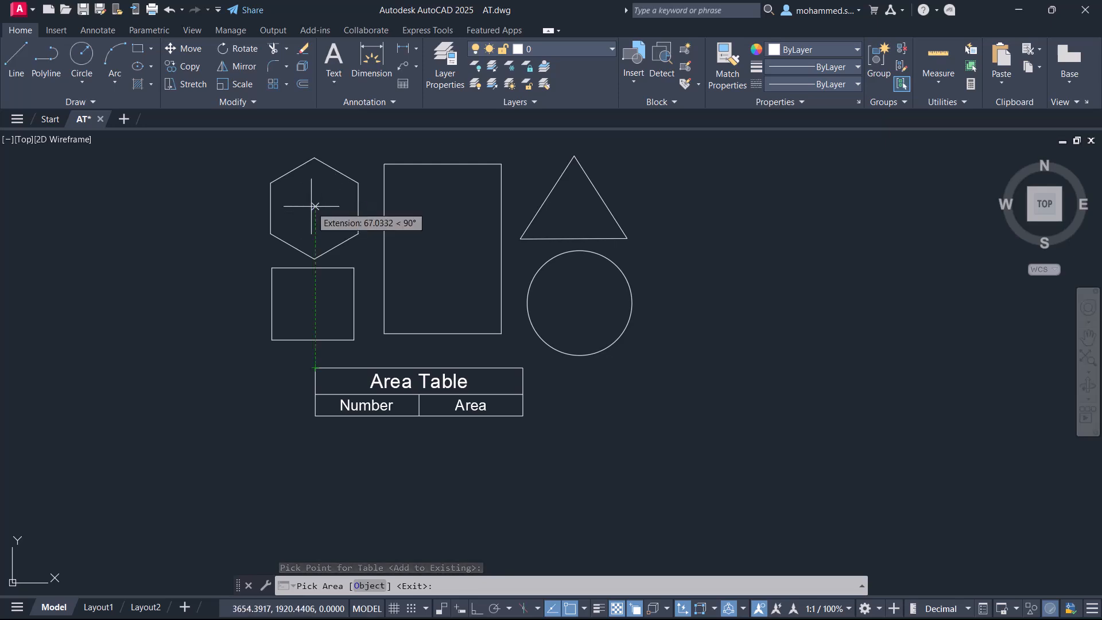
pyautogui.click(312, 301)
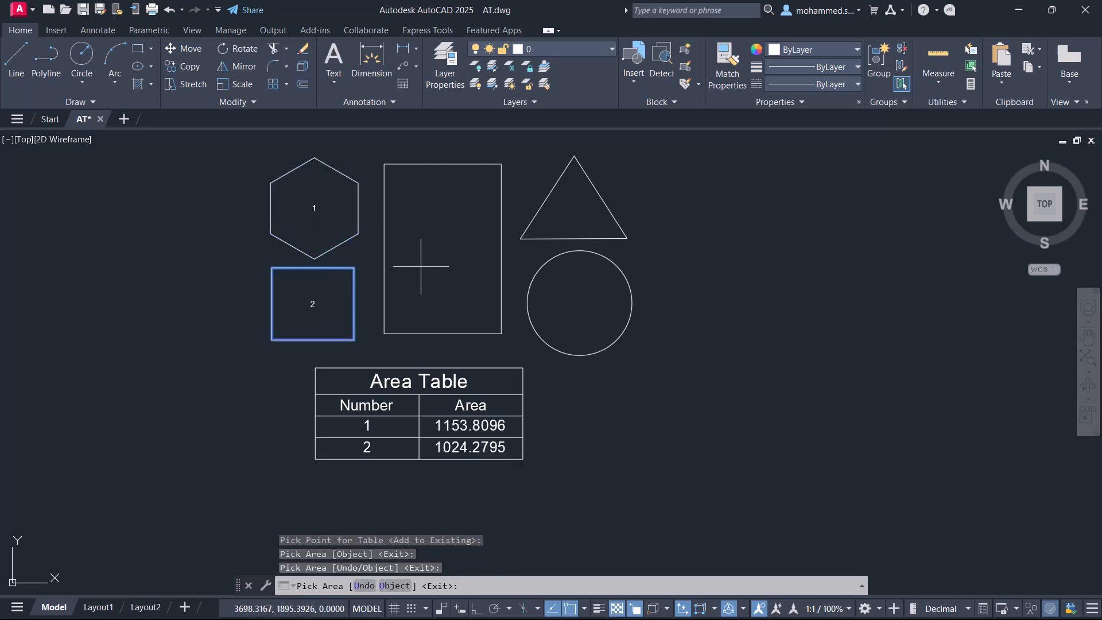
pyautogui.click(442, 249)
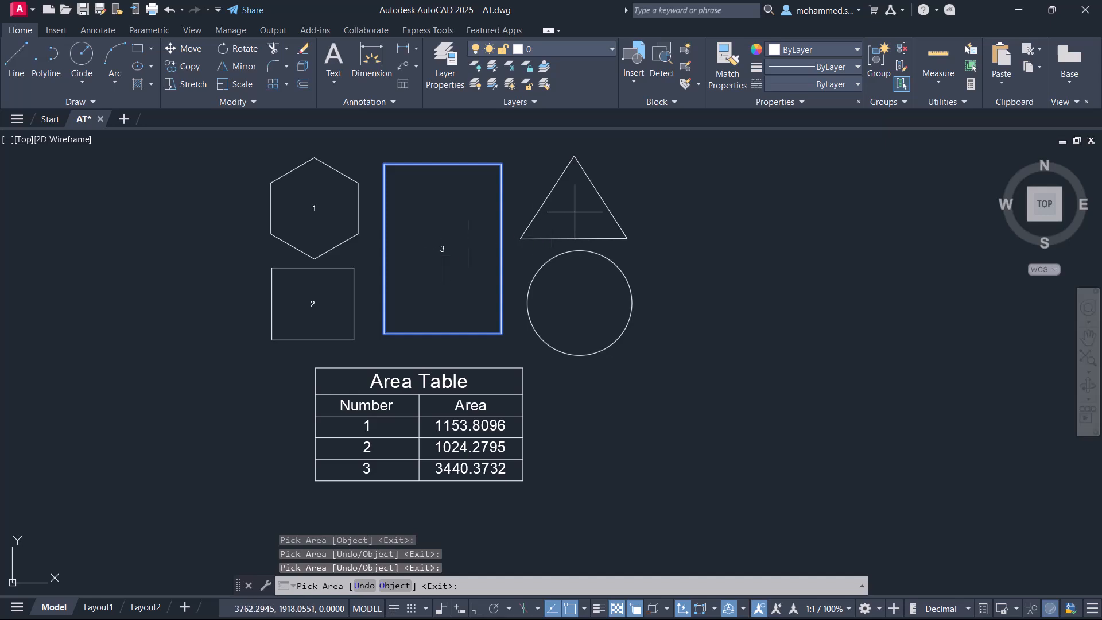
pyautogui.click(574, 196)
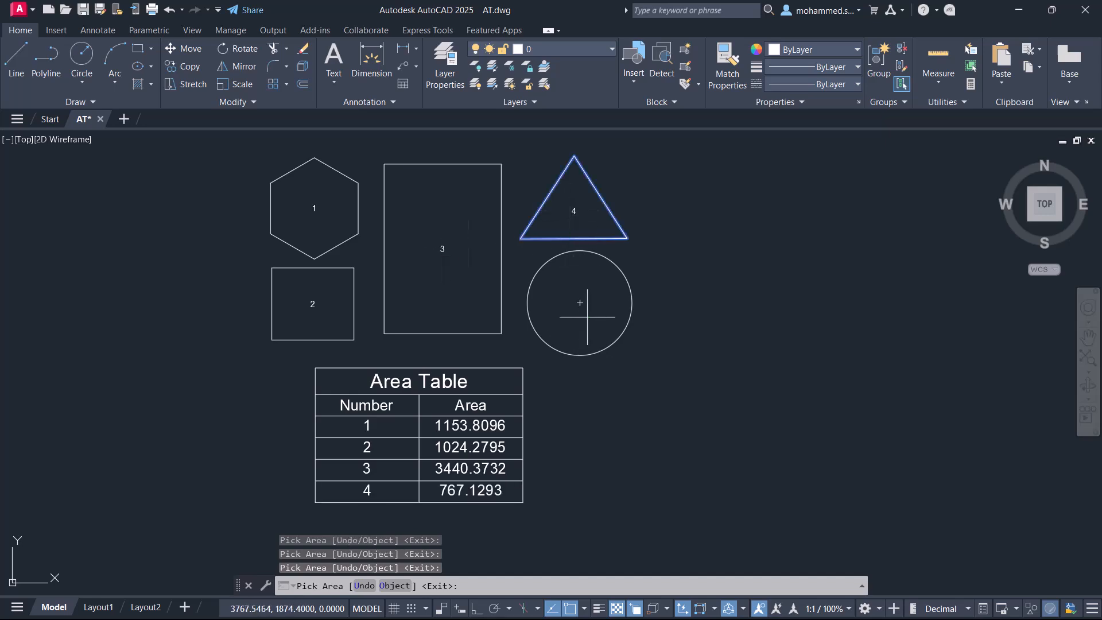
pyautogui.click(579, 303)
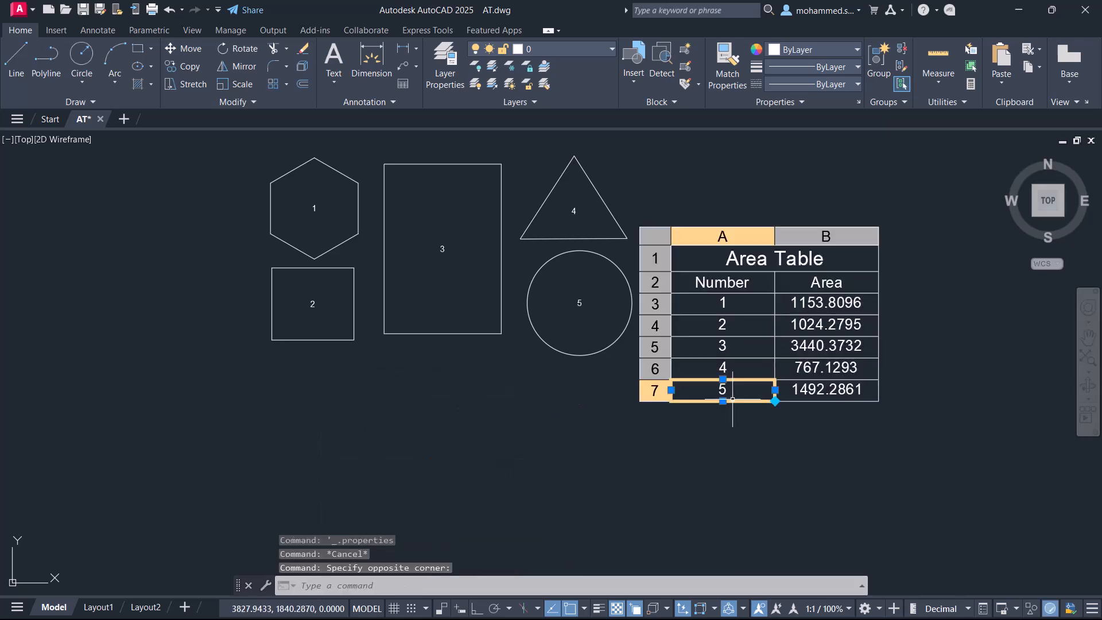
# Insert an empty row beneath the area-5 row using Insert Below
pyautogui.click(722, 389)
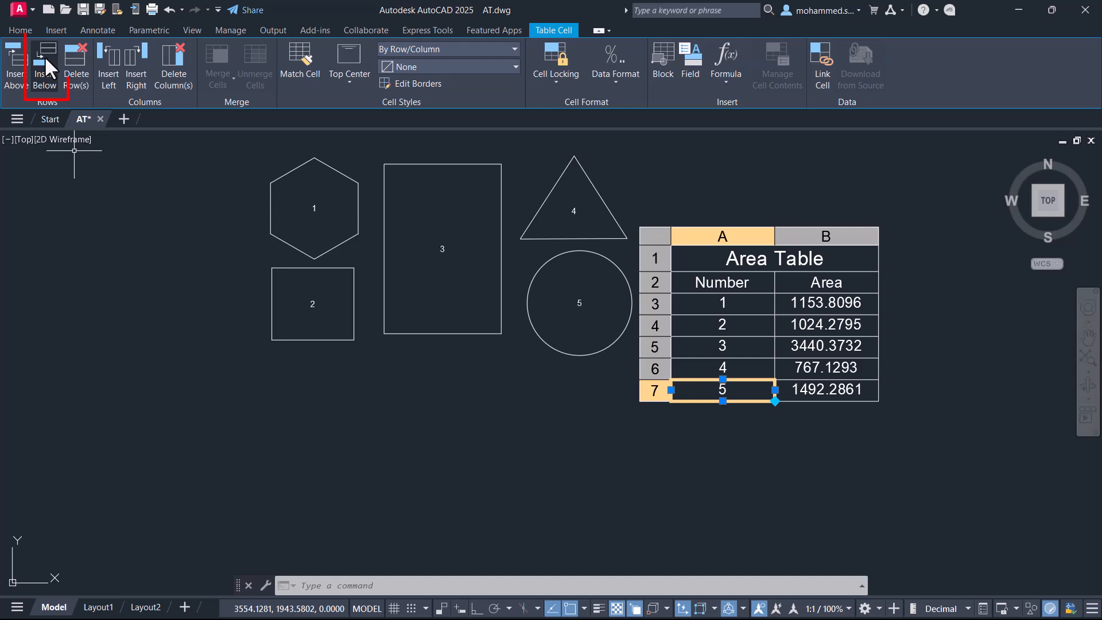
pyautogui.click(45, 66)
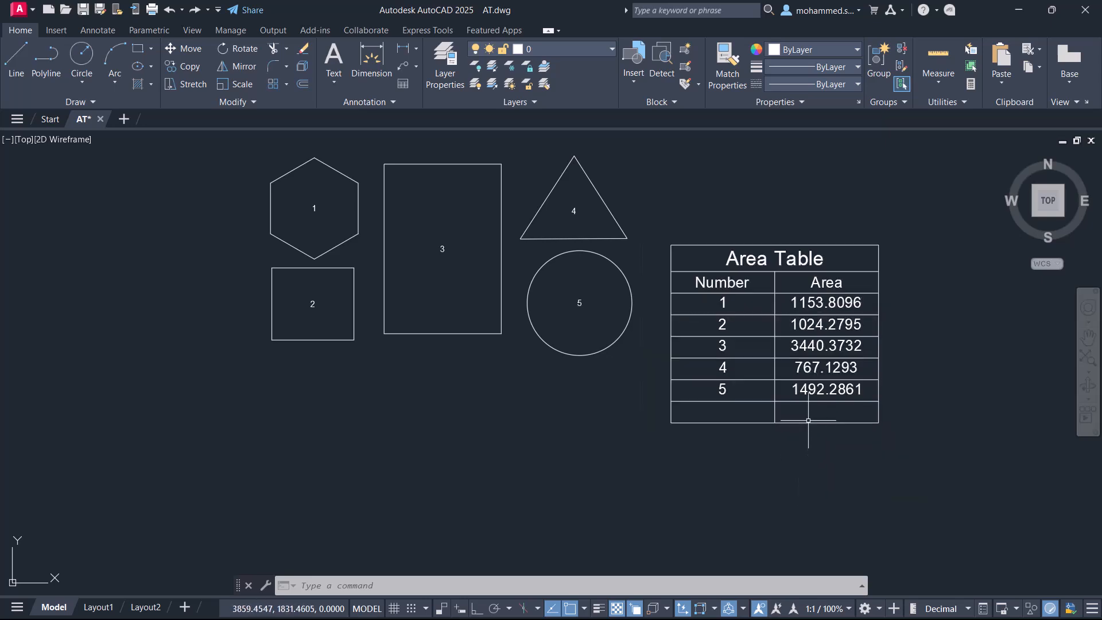
pyautogui.click(825, 412)
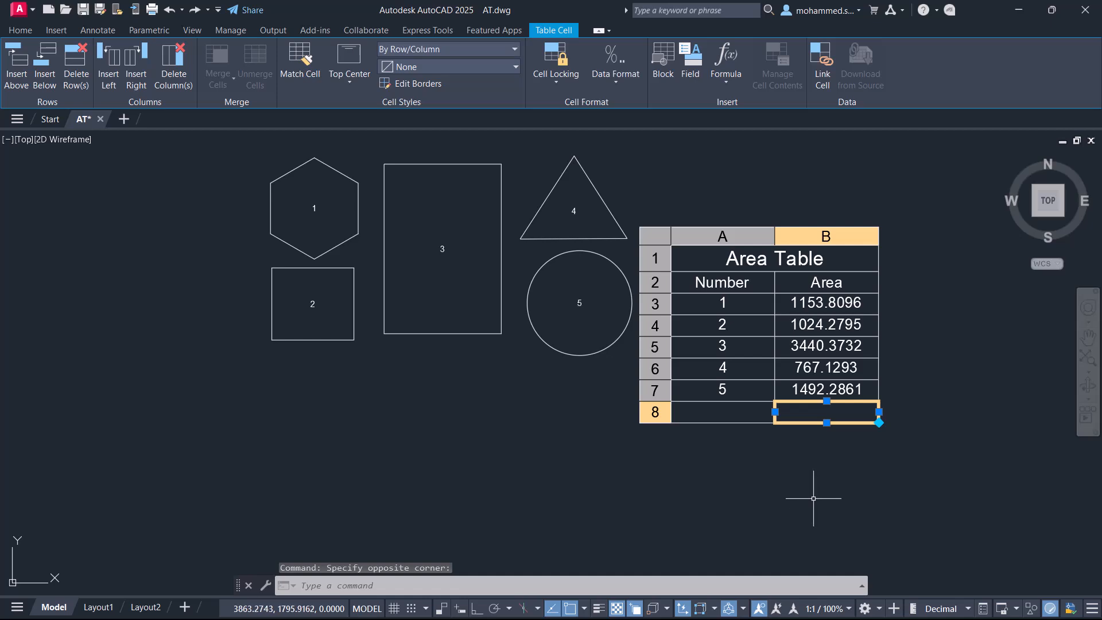
pyautogui.click(725, 63)
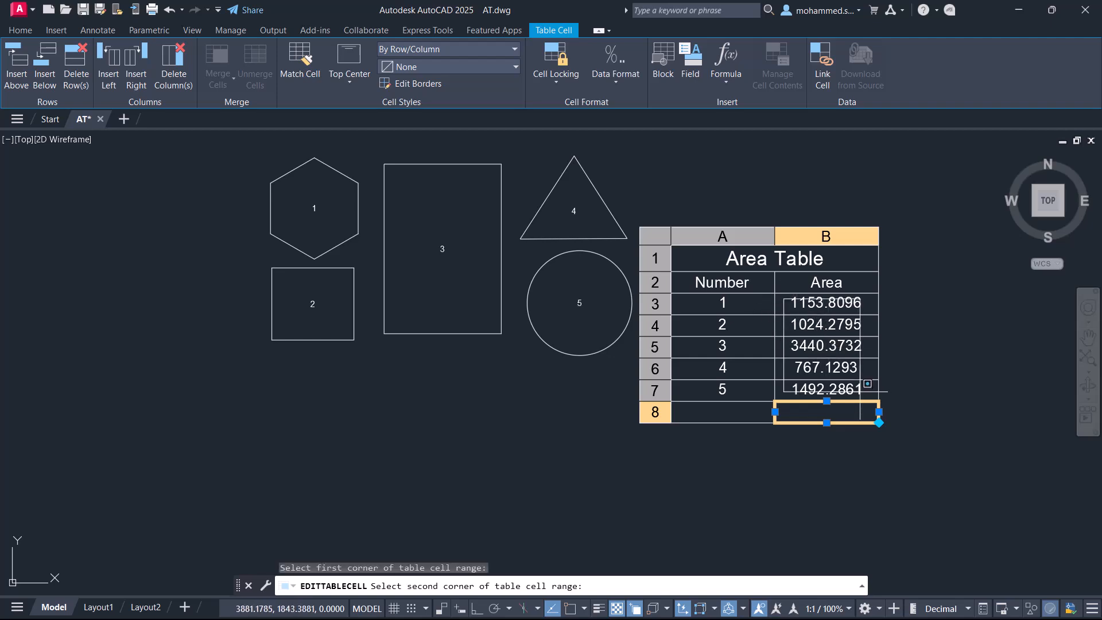
pyautogui.write('=Sum(B3:B7)')
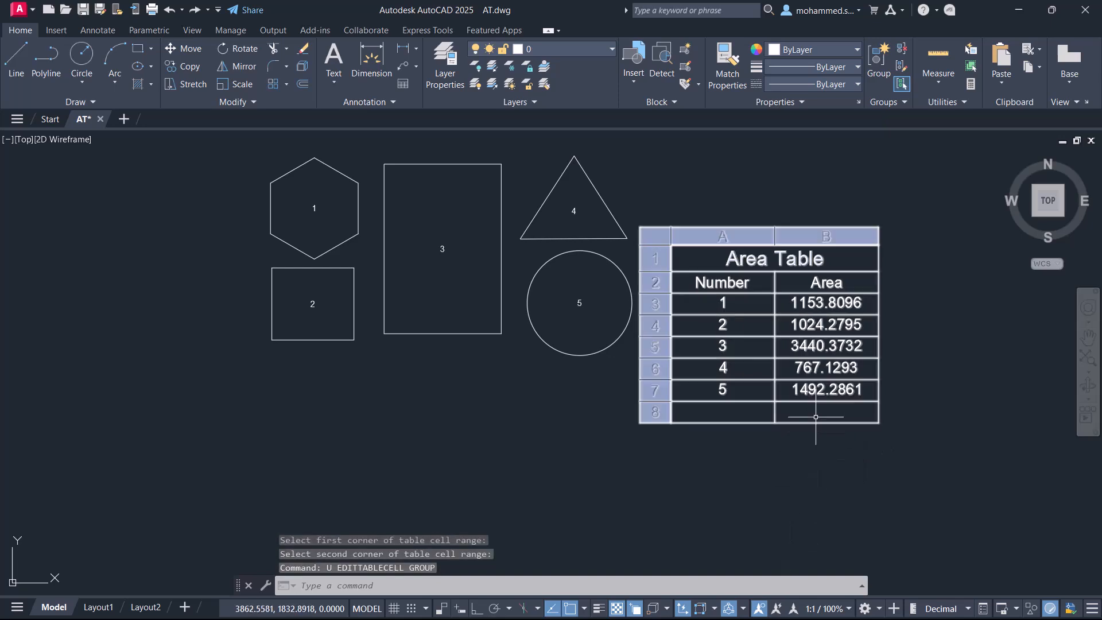
# Fill cell B8 with =Average(B3:B7), giving 1575.5755
pyautogui.click(725, 64)
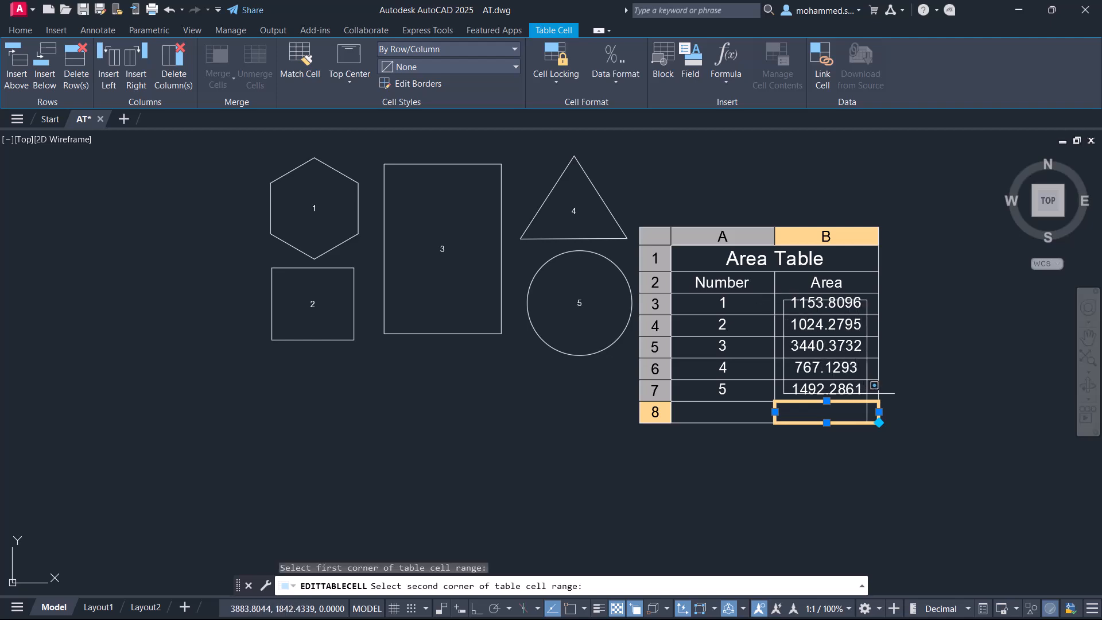
pyautogui.write('=Average(B3:B7)')
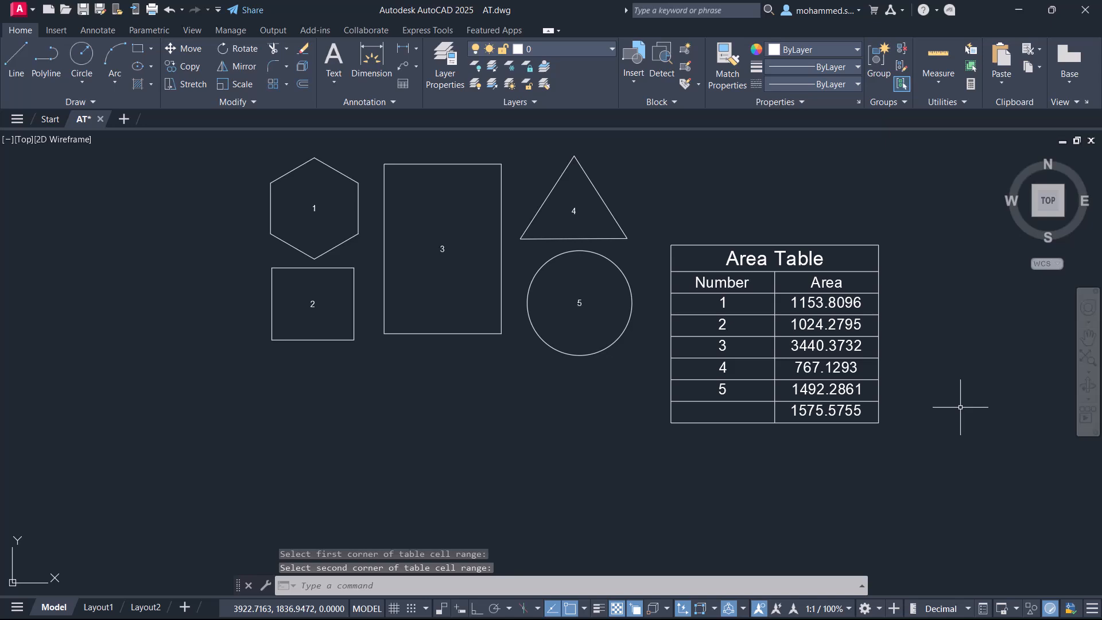
pyautogui.moveTo(1026, 485)
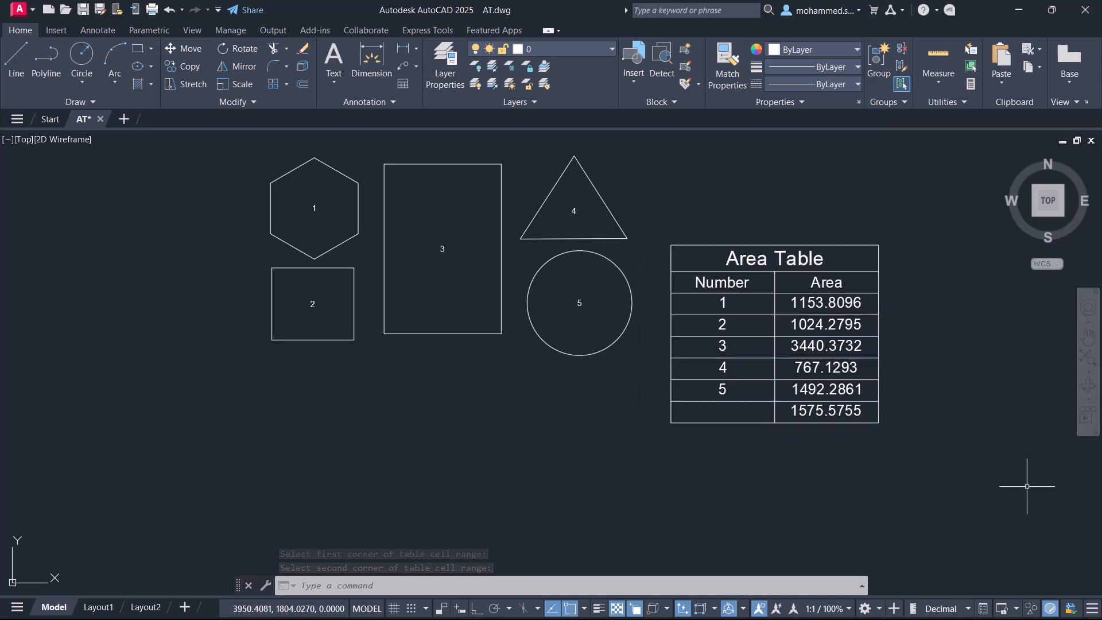
pyautogui.moveTo(968, 392)
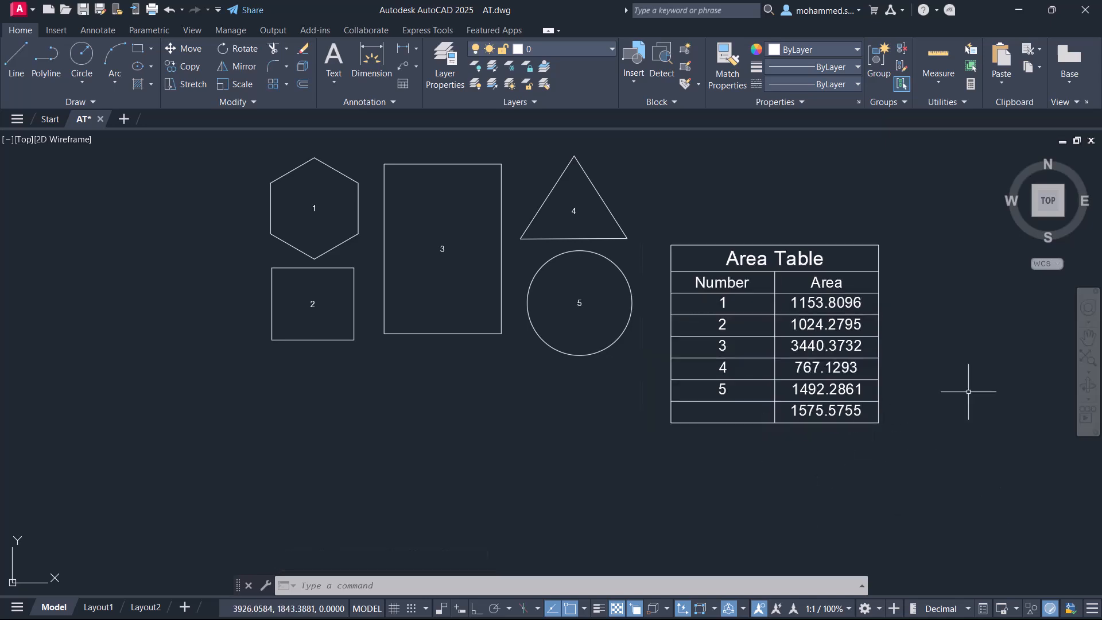